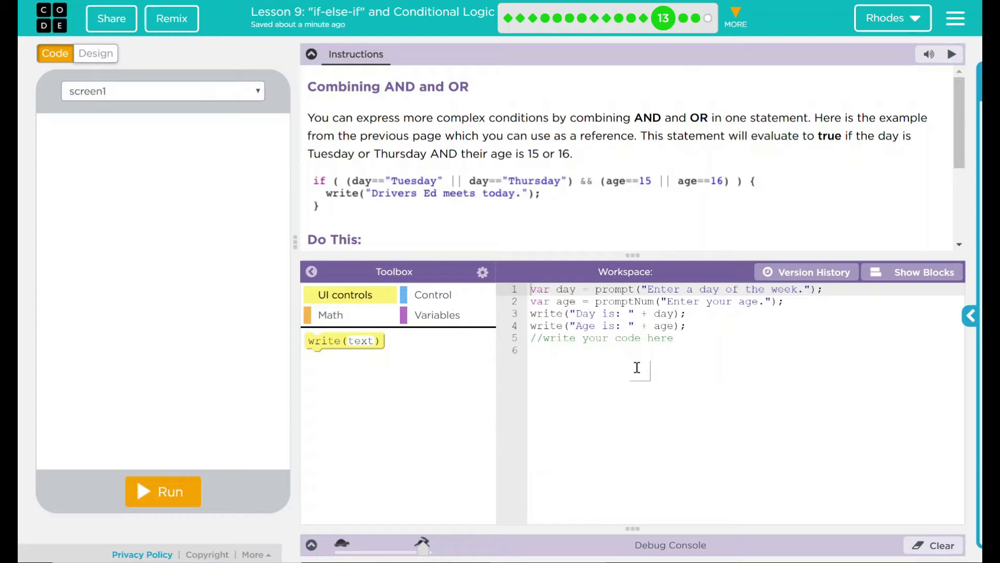
{"action": "mouse_move", "coordinate": [373, 201]}
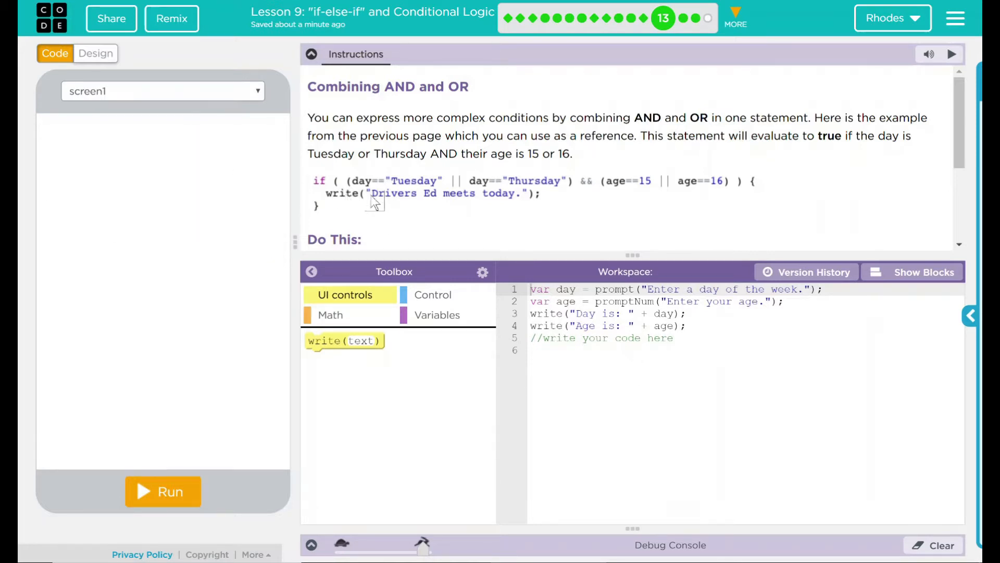
{"action": "mouse_move", "coordinate": [420, 194]}
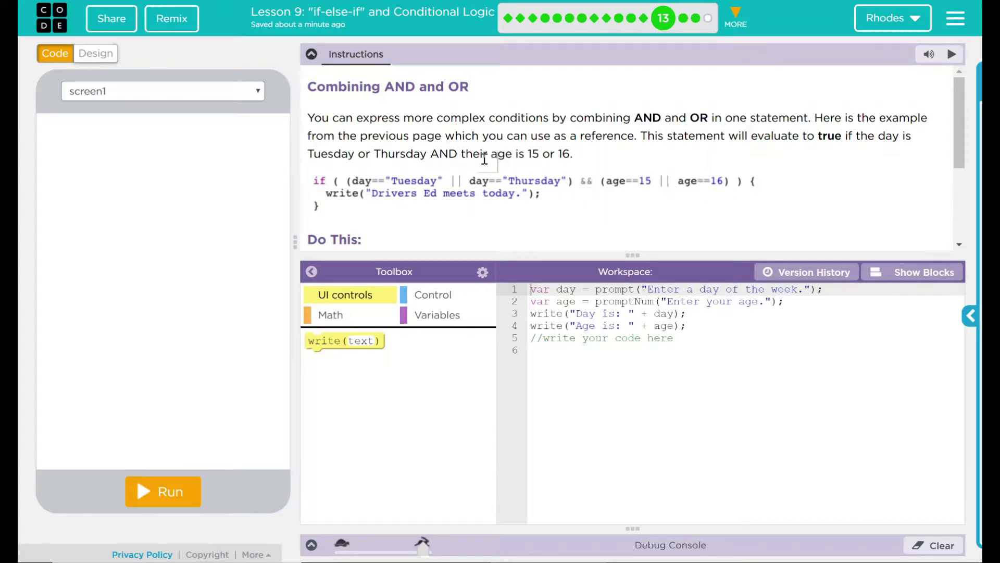
{"action": "mouse_move", "coordinate": [660, 197]}
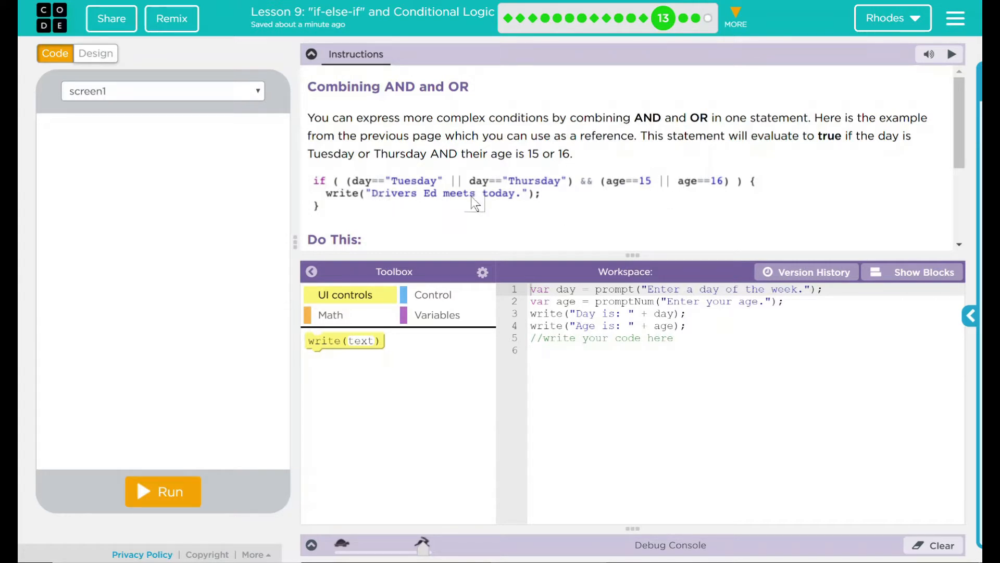
Step: Scroll the instructions to 'Do This' and add blank lines before the placeholder comment
{"action": "scroll", "scroll_direction": "down", "scroll_amount": 3}
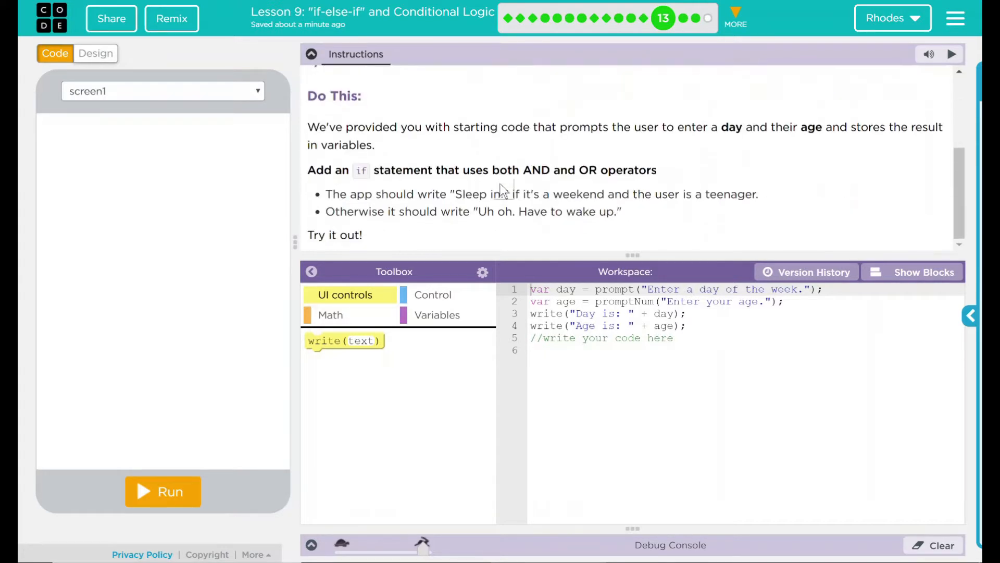
{"action": "mouse_move", "coordinate": [482, 156]}
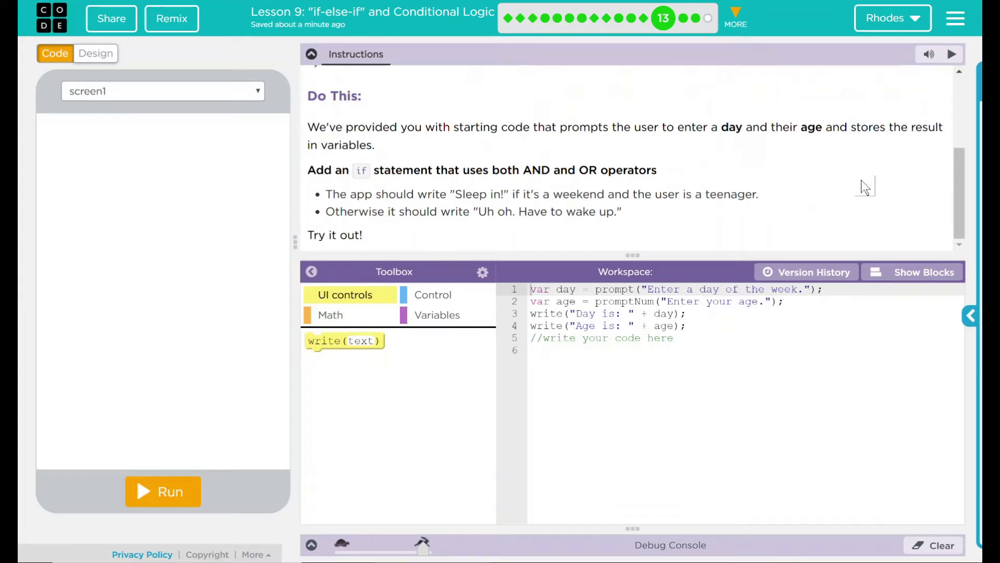
{"action": "mouse_move", "coordinate": [836, 228]}
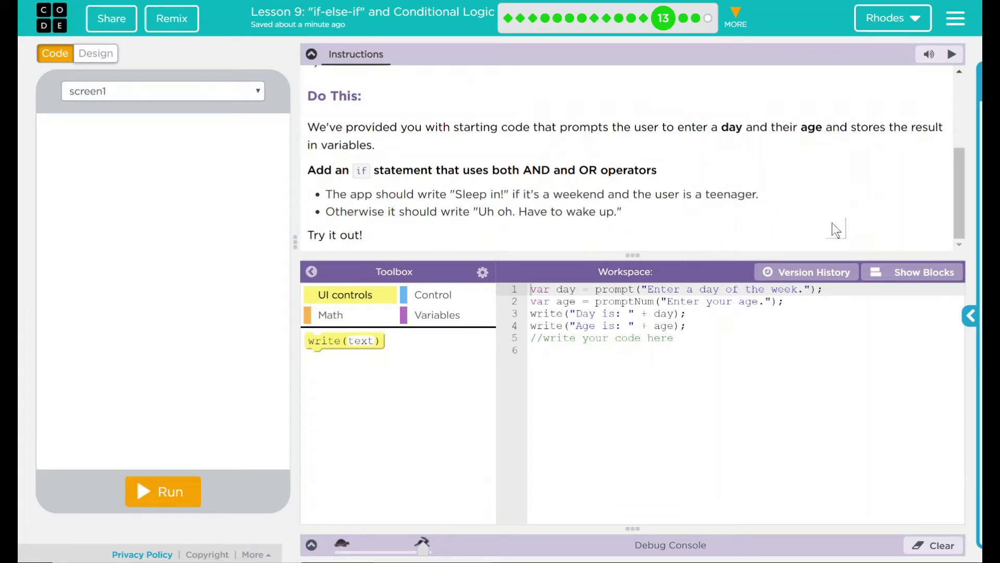
{"action": "mouse_move", "coordinate": [855, 206]}
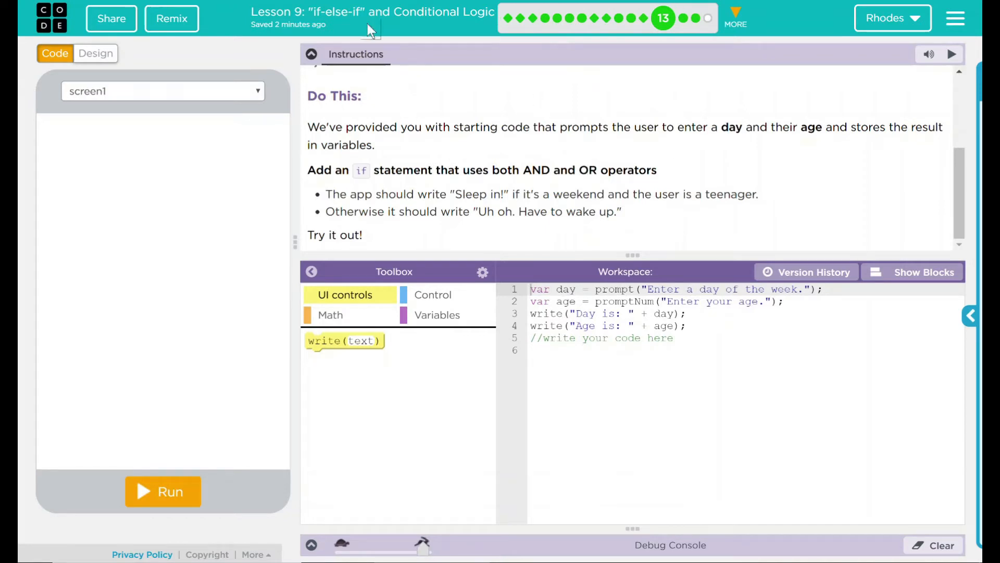
{"action": "left_click", "coordinate": [702, 301]}
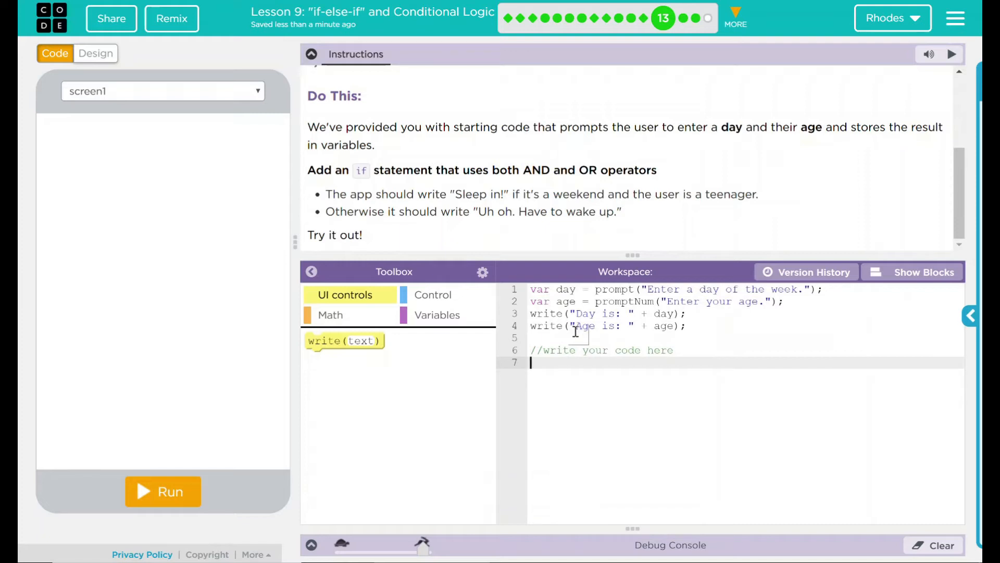
Step: Add an if/else whose branches write 'Sleep in!' and 'Uh oh. Have to wake up.'
{"action": "left_click", "coordinate": [432, 294]}
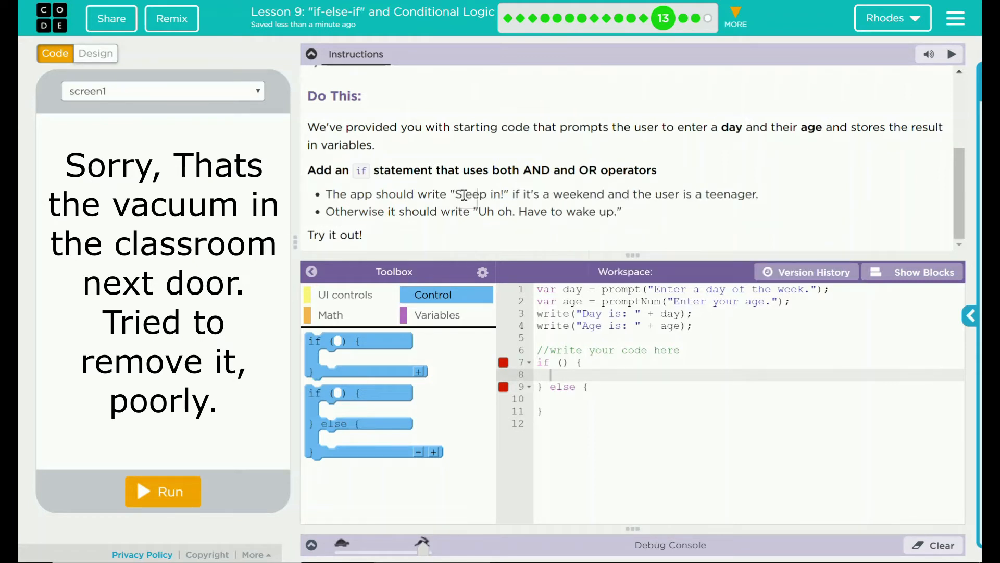
{"action": "double_click", "coordinate": [477, 194]}
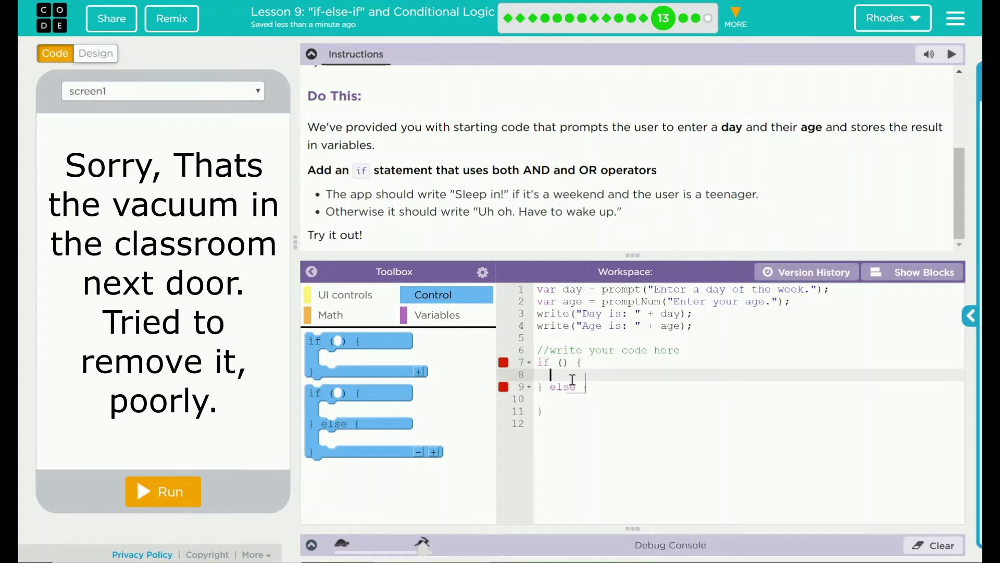
{"action": "type", "text": "wi"}
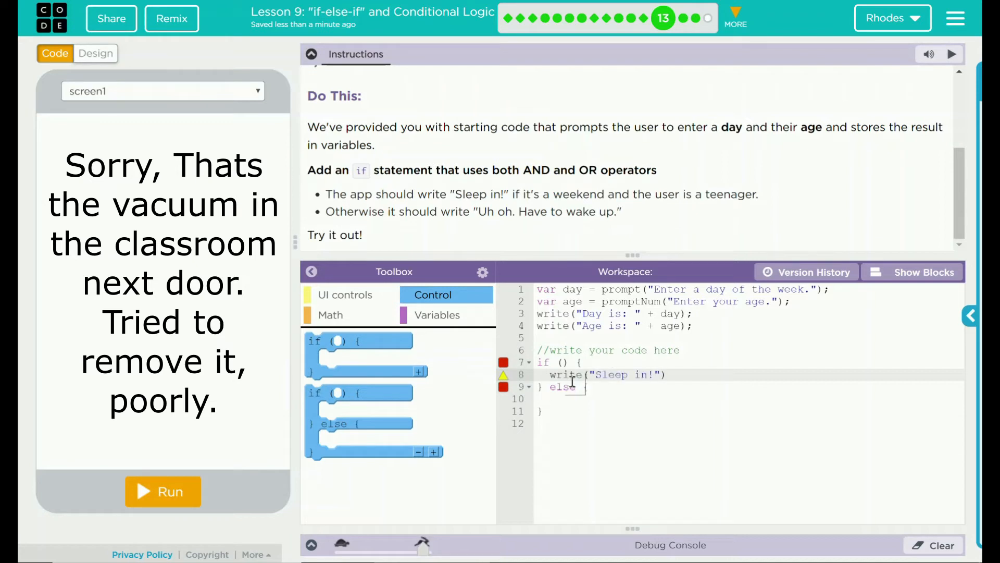
{"action": "type", "text": "write(\""}
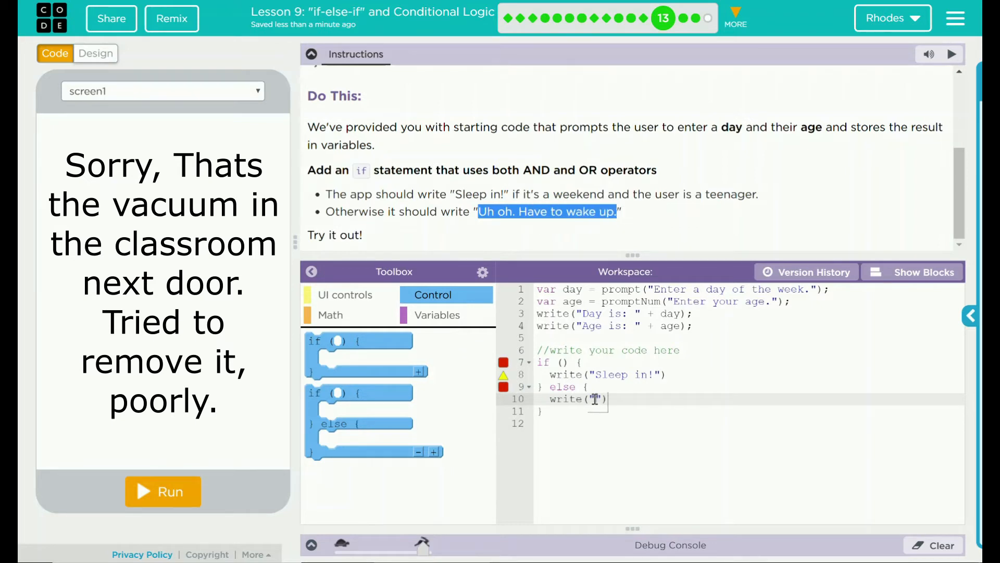
{"action": "type", "text": "Uh oh. Have to wake up."}
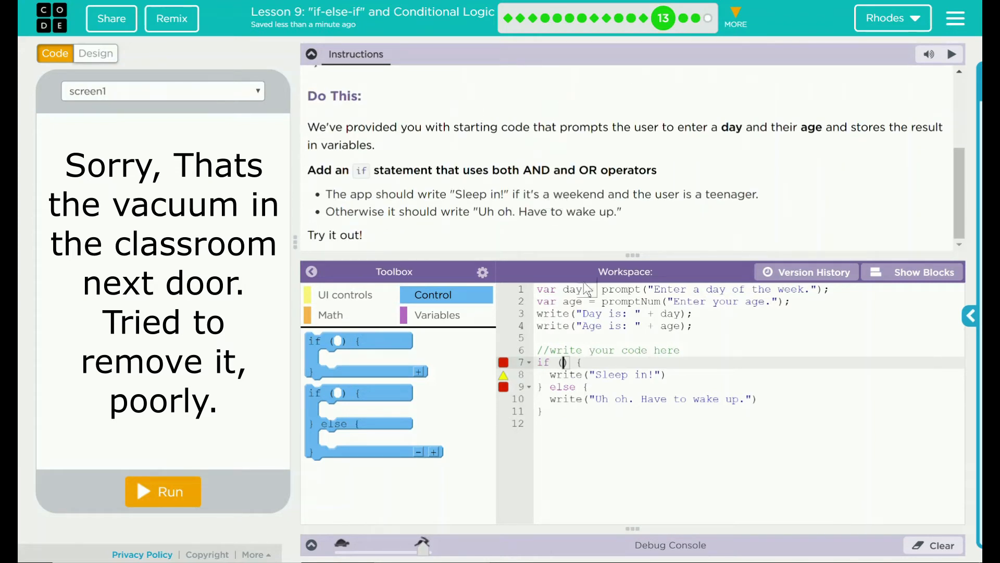
{"action": "mouse_move", "coordinate": [602, 287]}
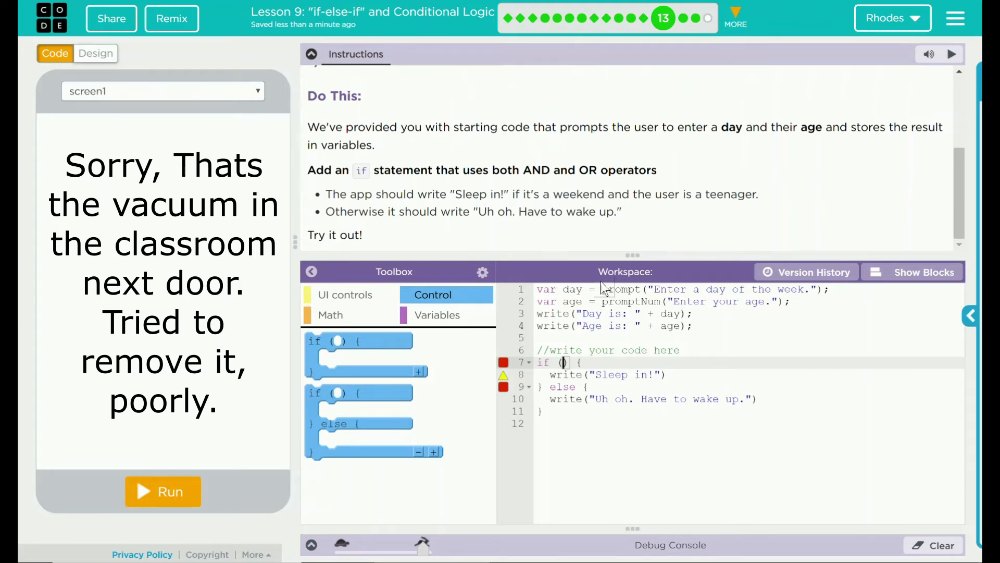
Step: Set the if condition to day == "Saturday" || day == "Sunday"
{"action": "type", "text": "("}
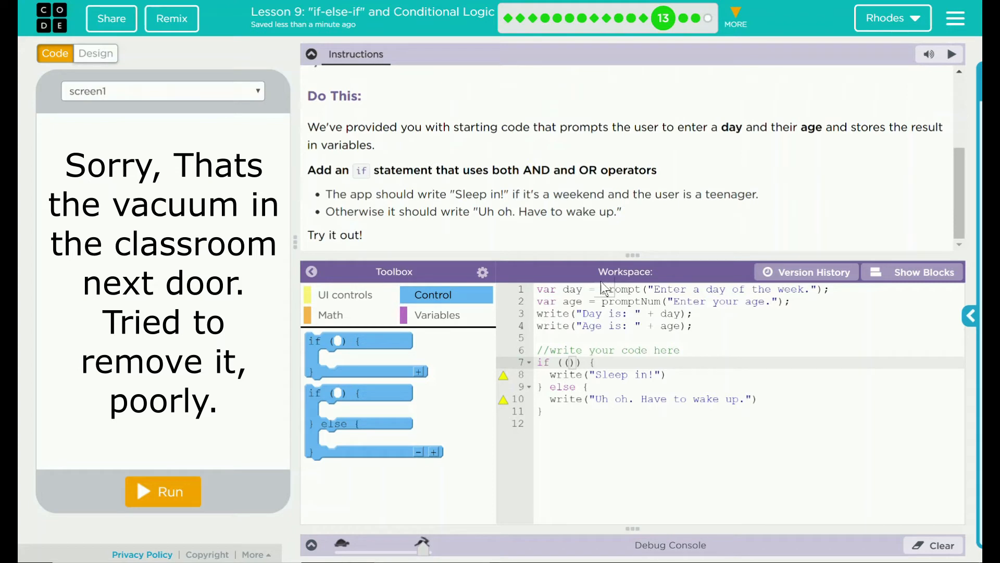
{"action": "type", "text": "day"}
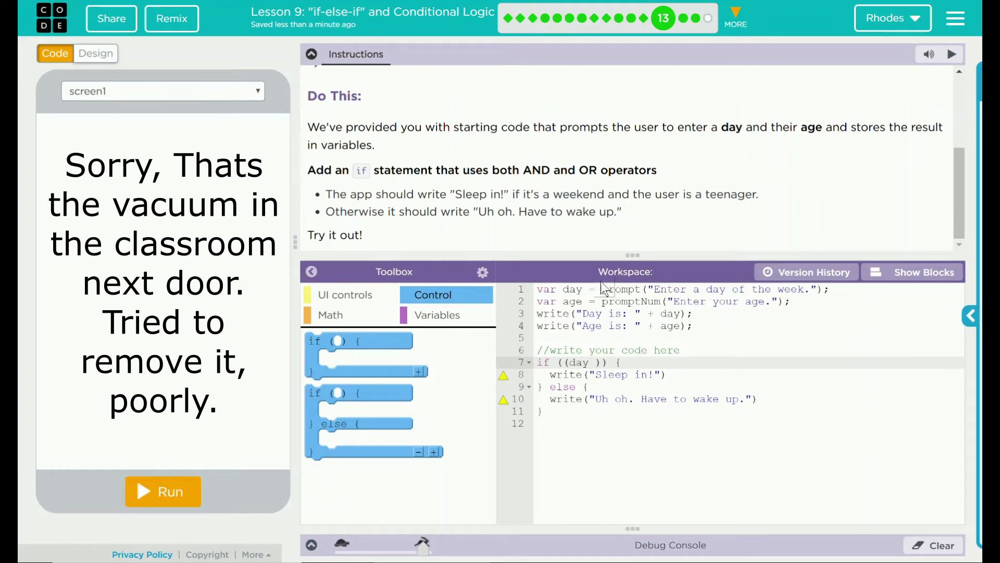
{"action": "type", "text": "=\"\""}
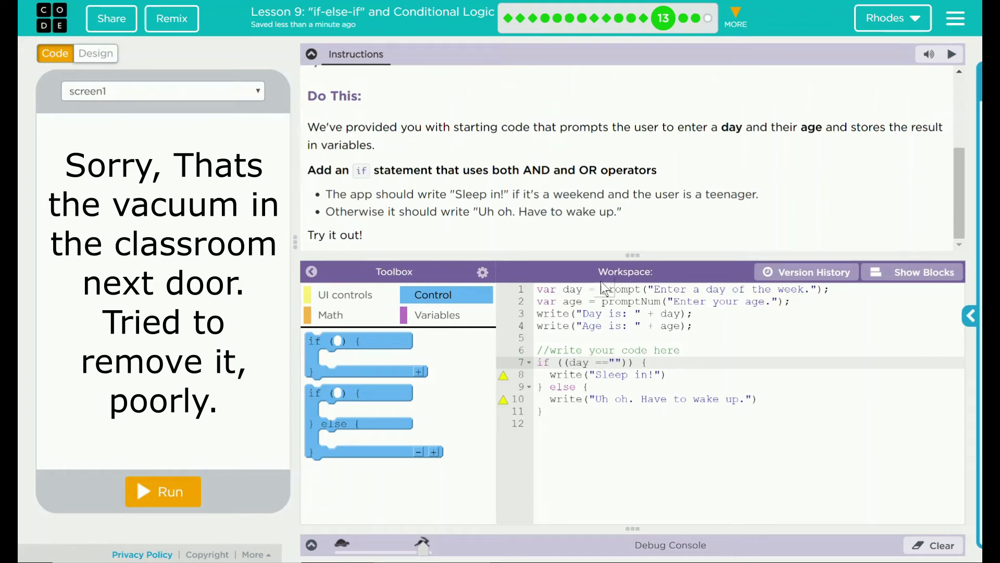
{"action": "type", "text": "St"}
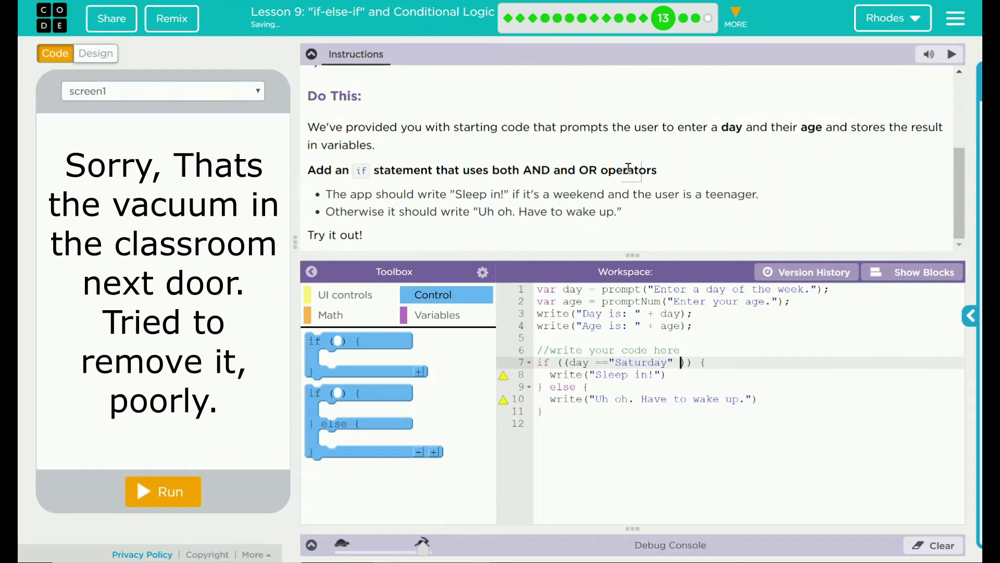
{"action": "left_click", "coordinate": [330, 315]}
{"action": "type", "text": " || "}
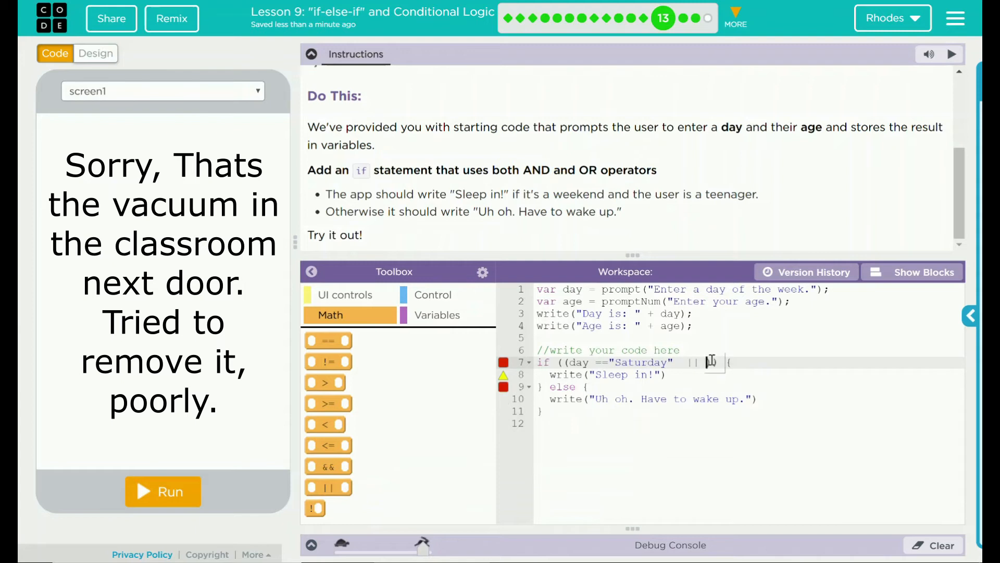
{"action": "type", "text": "day == \"Sunday\")"}
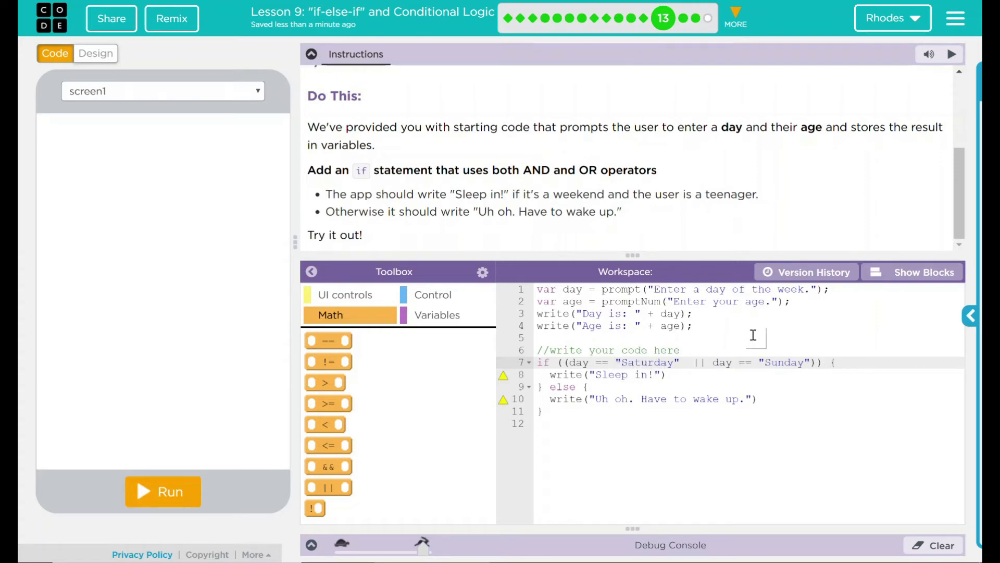
{"action": "mouse_move", "coordinate": [823, 356]}
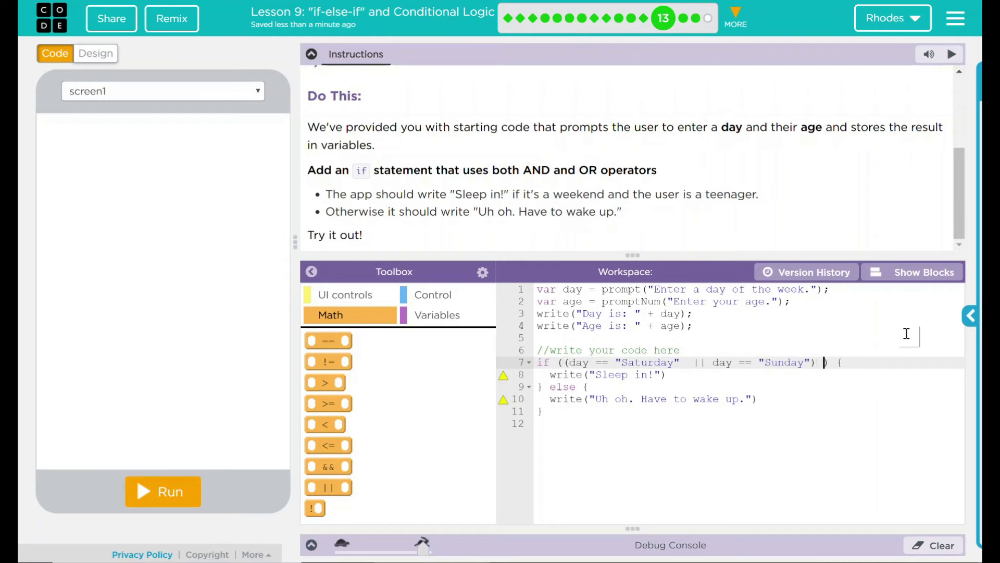
Step: AND the condition with an age check (age == 15 or another age) and end write lines with semicolons
{"action": "type", "text": "&&"}
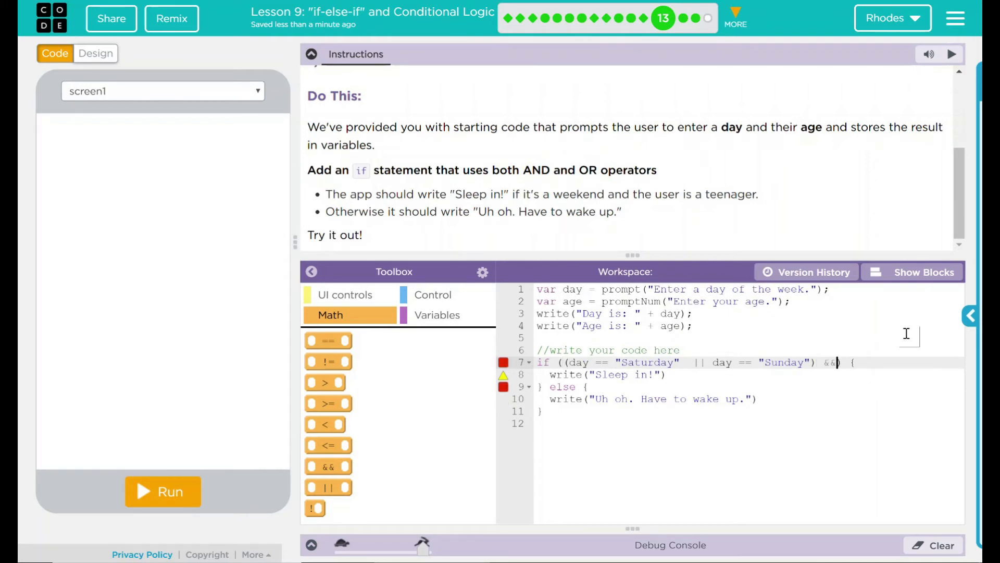
{"action": "type", "text": "()"}
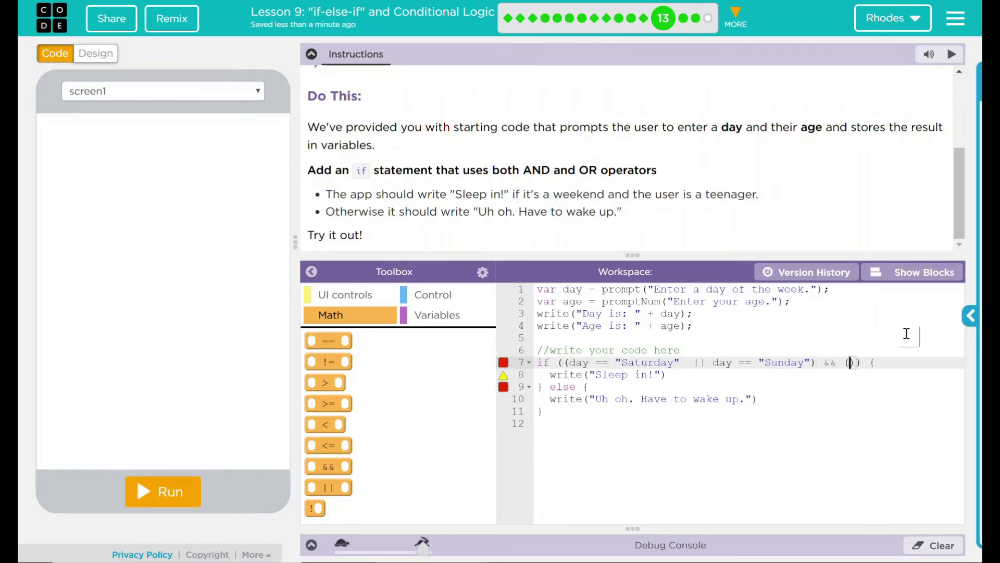
{"action": "type", "text": "age == 1"}
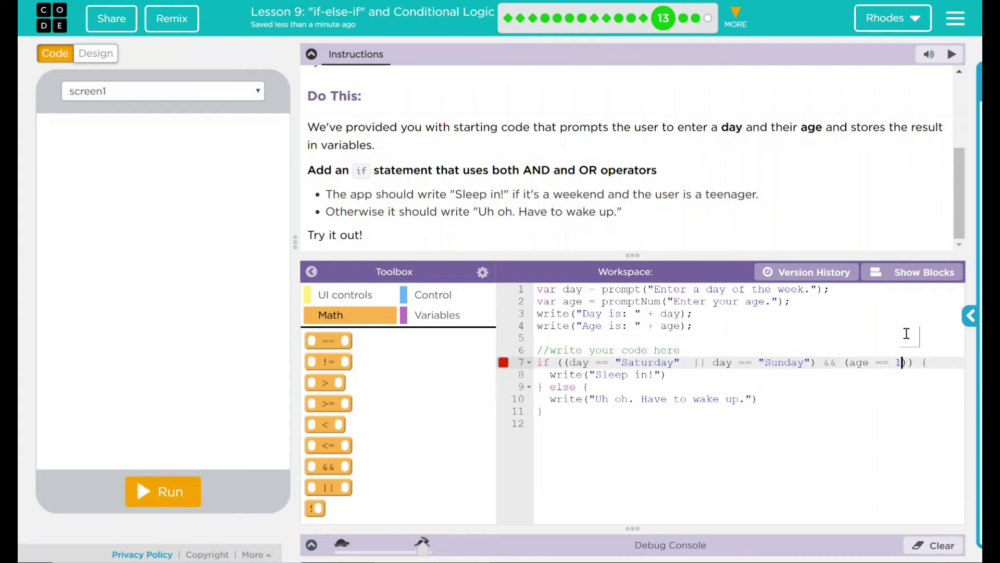
{"action": "type", "text": "5"}
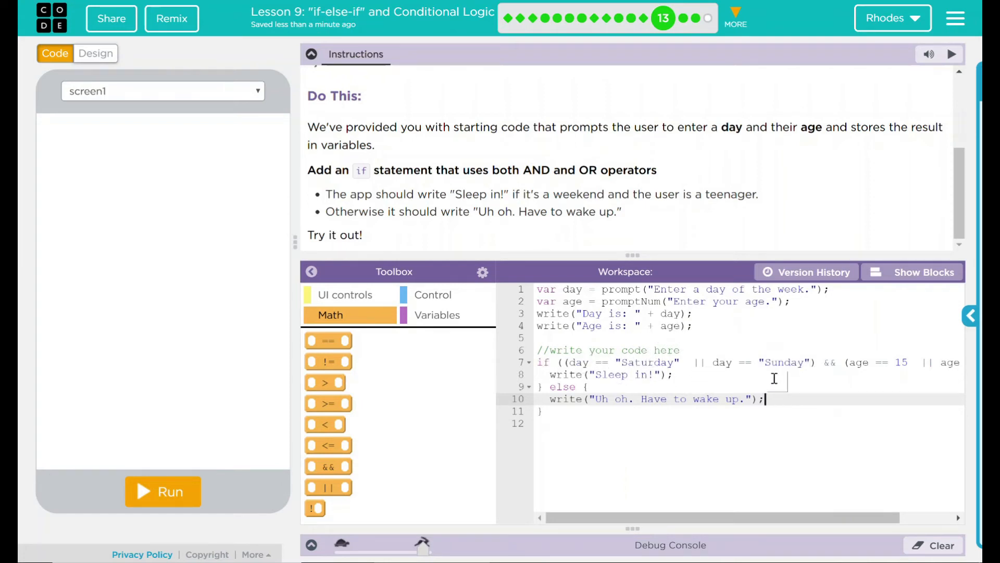
{"action": "mouse_move", "coordinate": [944, 338]}
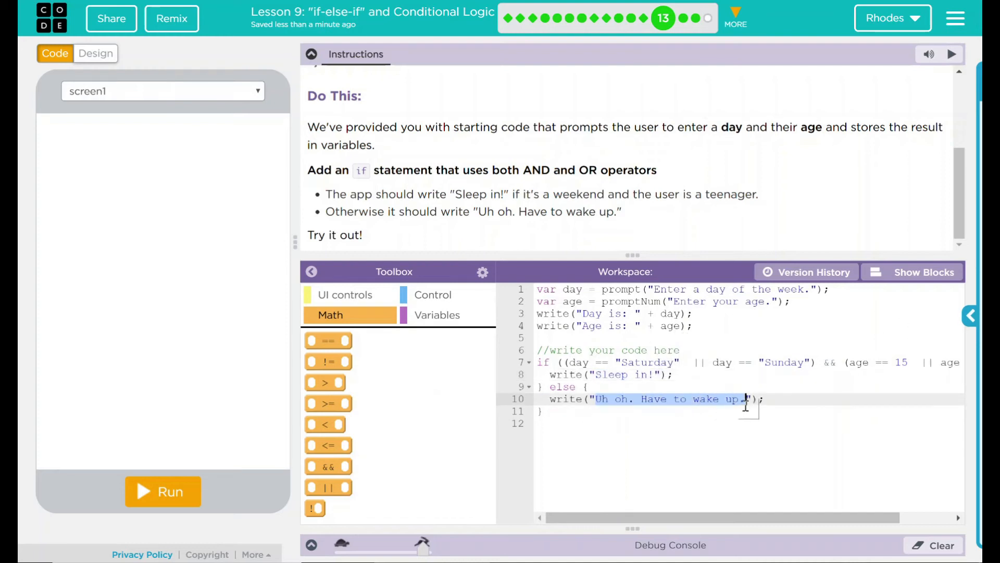
{"action": "type", "text": "."}
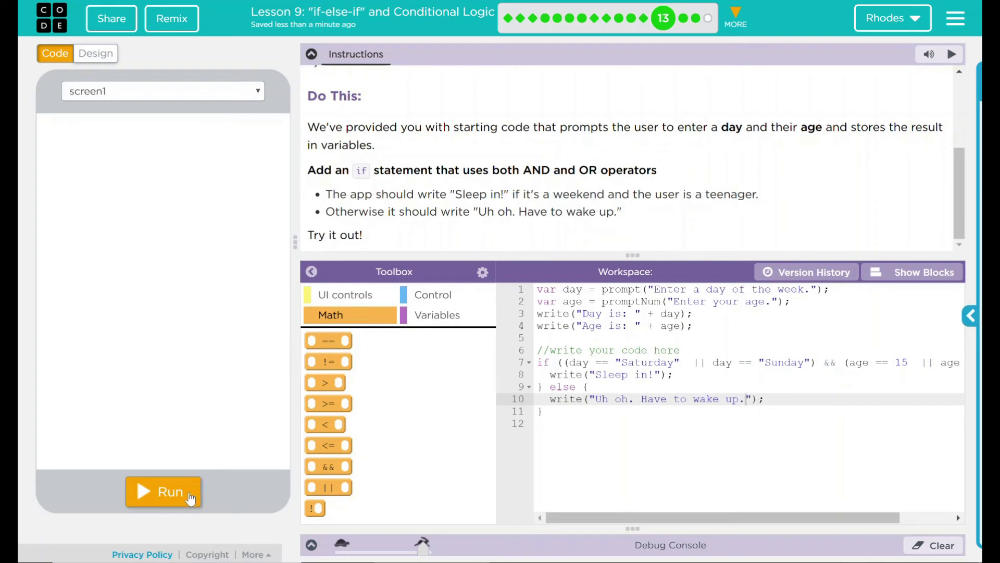
Step: Run the app with Saturday and age 15, printing the day, age and 'Sleep in!'
{"action": "left_click", "coordinate": [163, 491]}
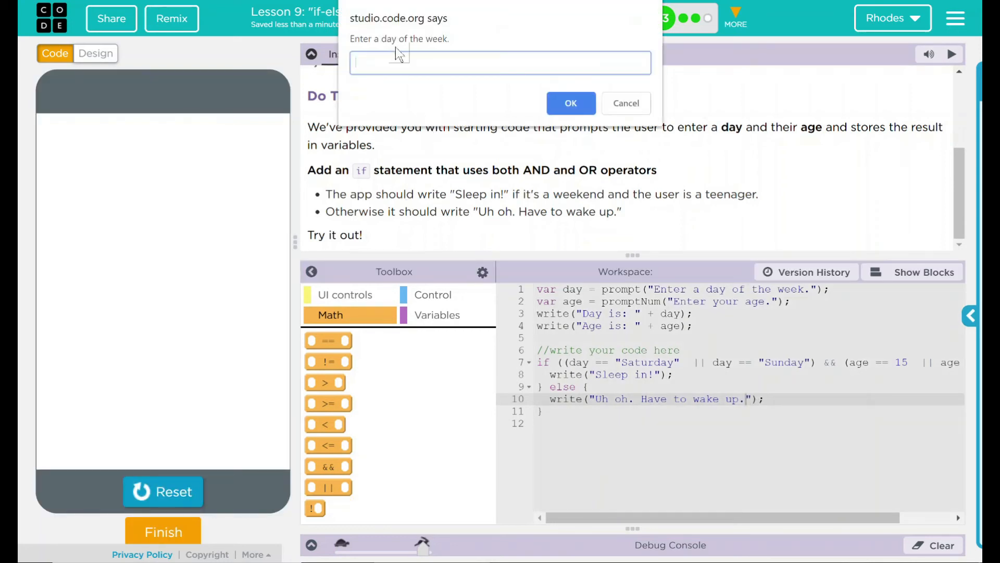
{"action": "type", "text": "Satur"}
{"action": "type", "text": "1"}
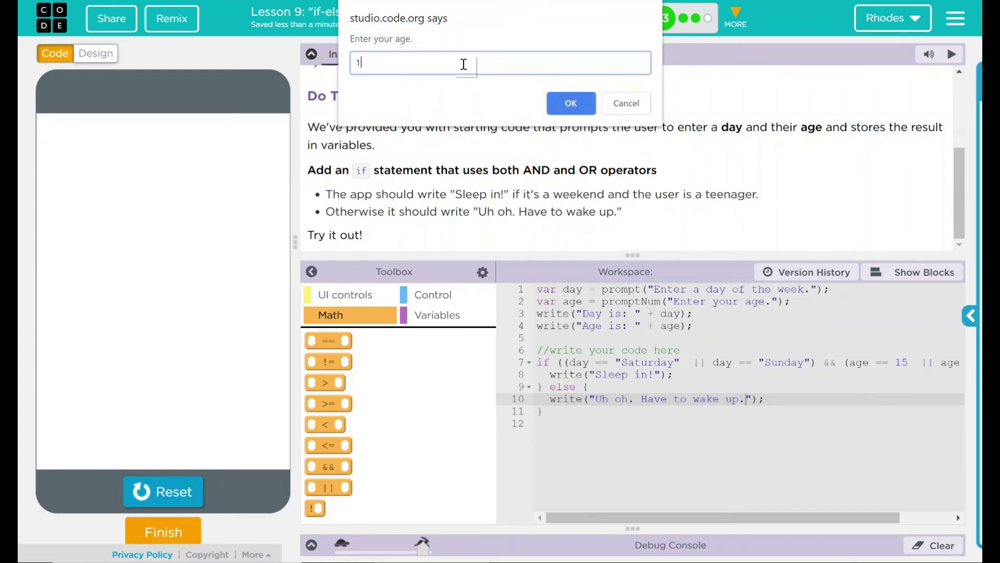
{"action": "left_click", "coordinate": [570, 102]}
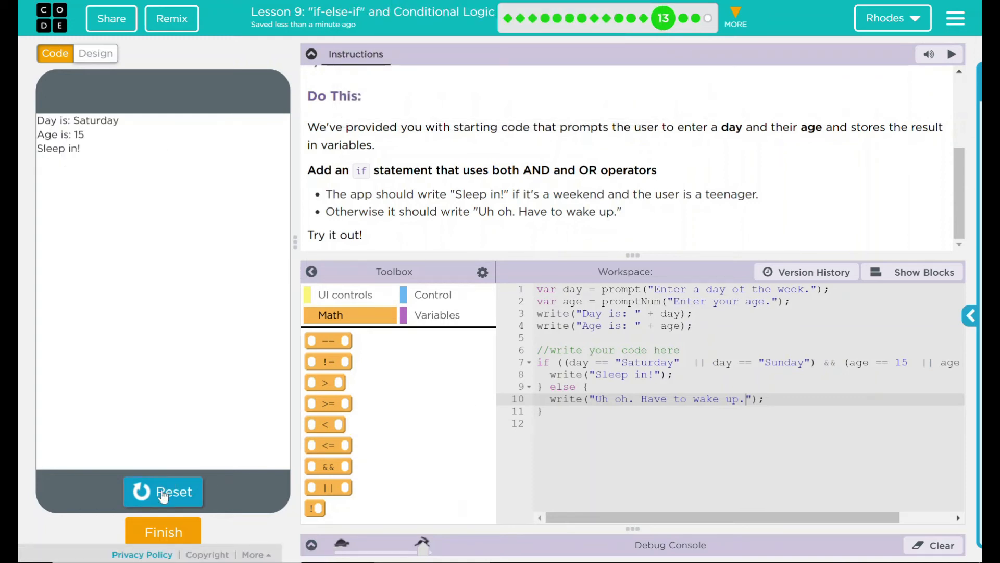
Step: Test with Tuesday and age 15, getting 'Uh oh. Have to wake up.', then start another run
{"action": "left_click", "coordinate": [162, 491]}
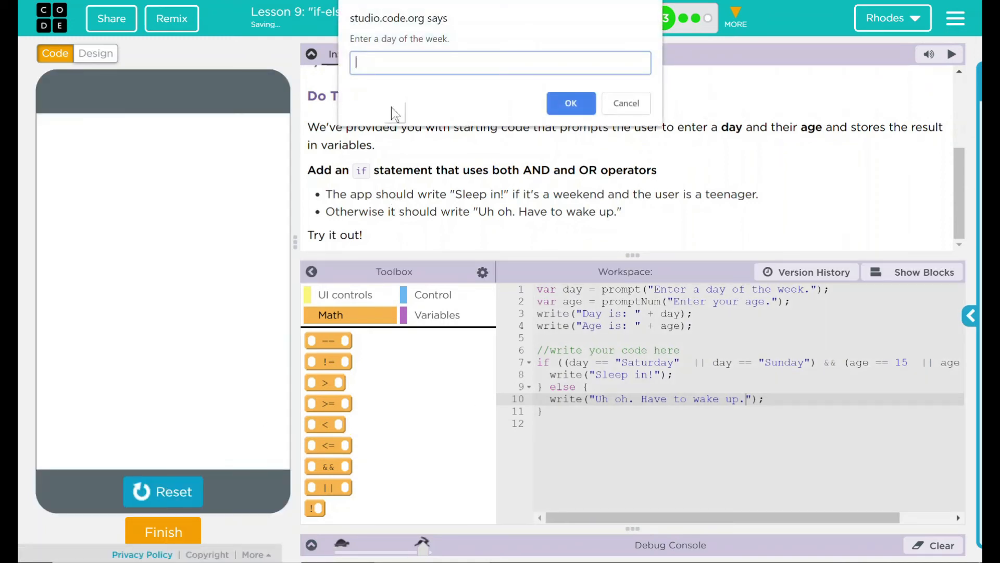
{"action": "type", "text": "Tuesday"}
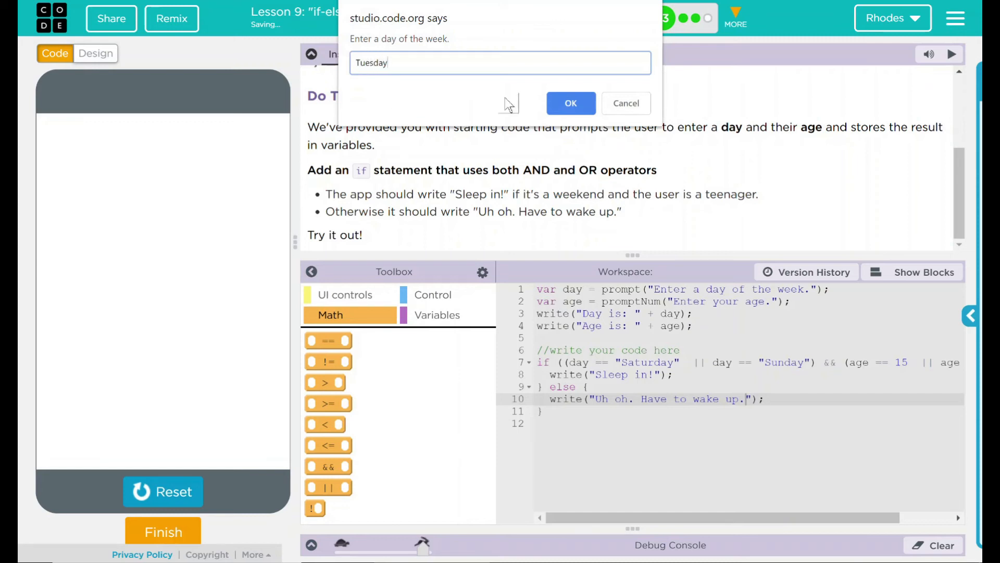
{"action": "left_click", "coordinate": [570, 103]}
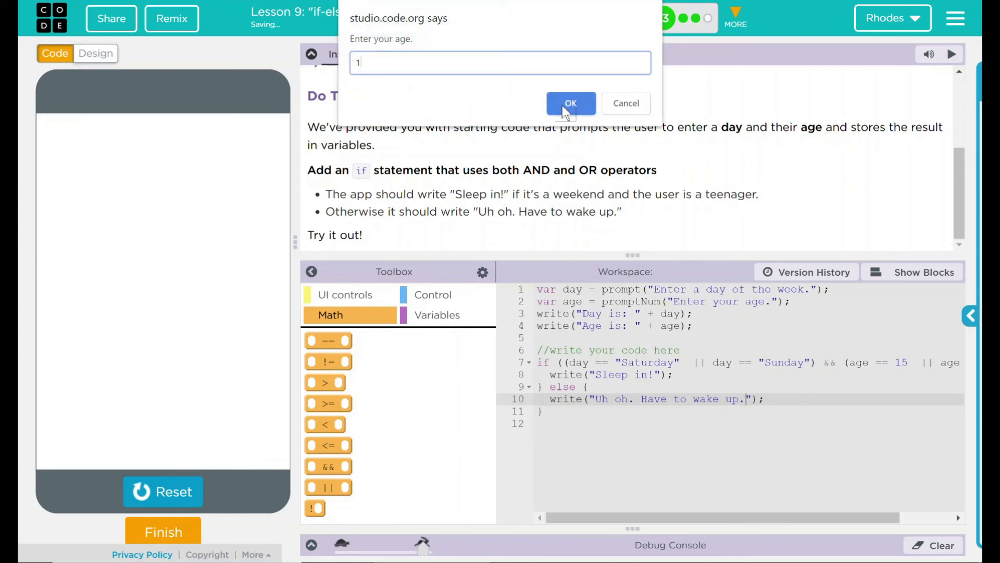
{"action": "left_click", "coordinate": [570, 103]}
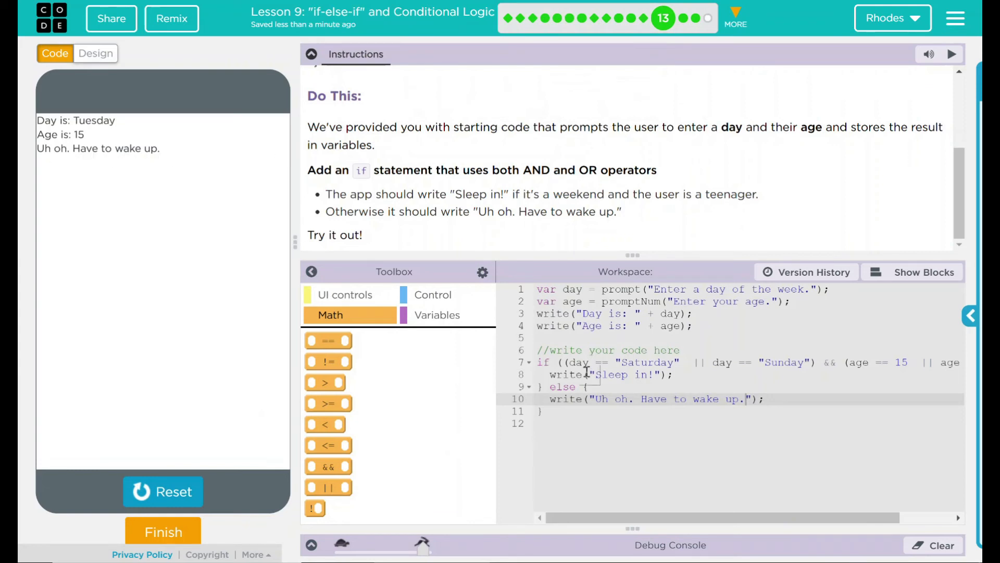
{"action": "left_click", "coordinate": [784, 363]}
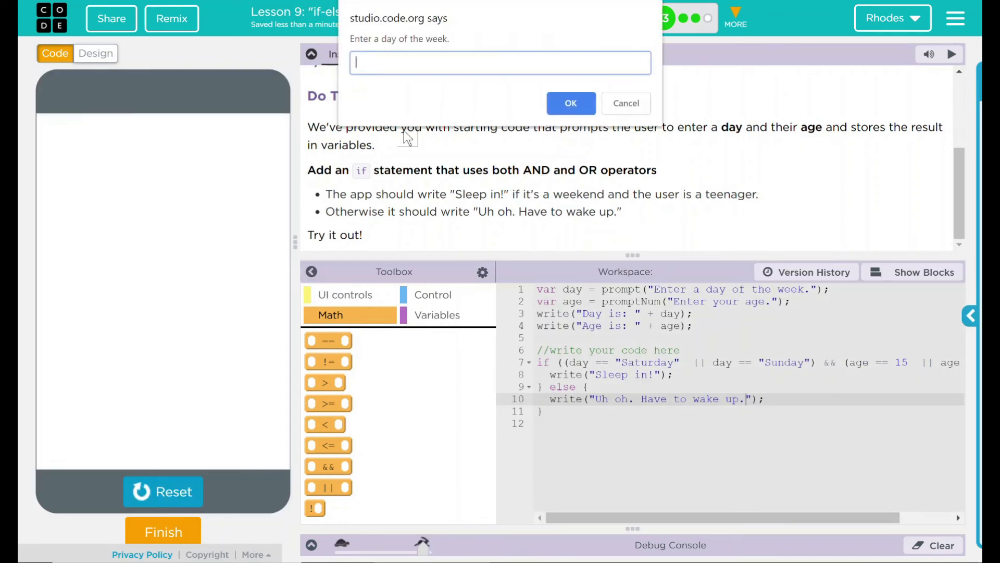
Step: Test Saturday with age 23, getting 'Uh oh. Have to wake up.', then finish and continue
{"action": "type", "text": "Saturday"}
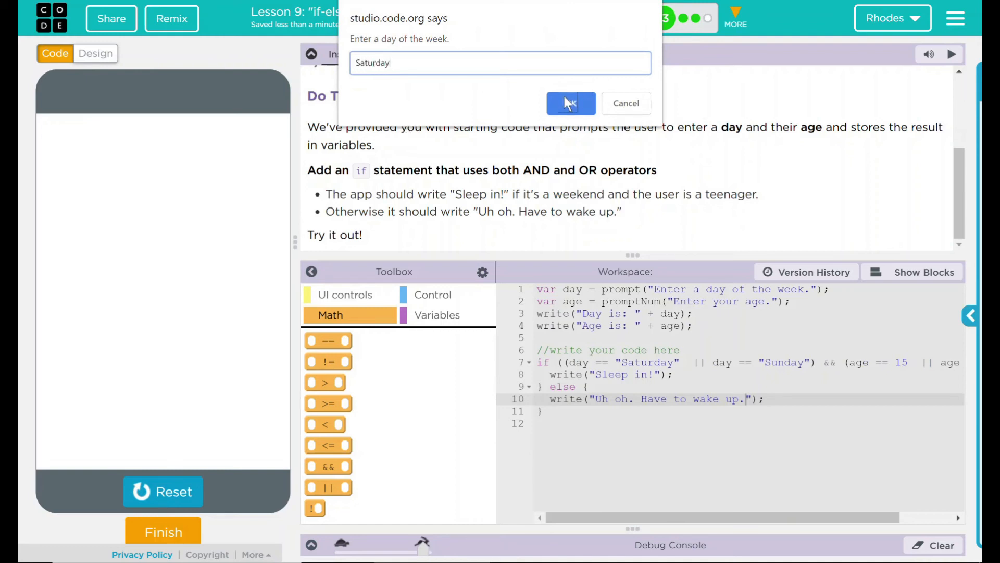
{"action": "left_click", "coordinate": [570, 103]}
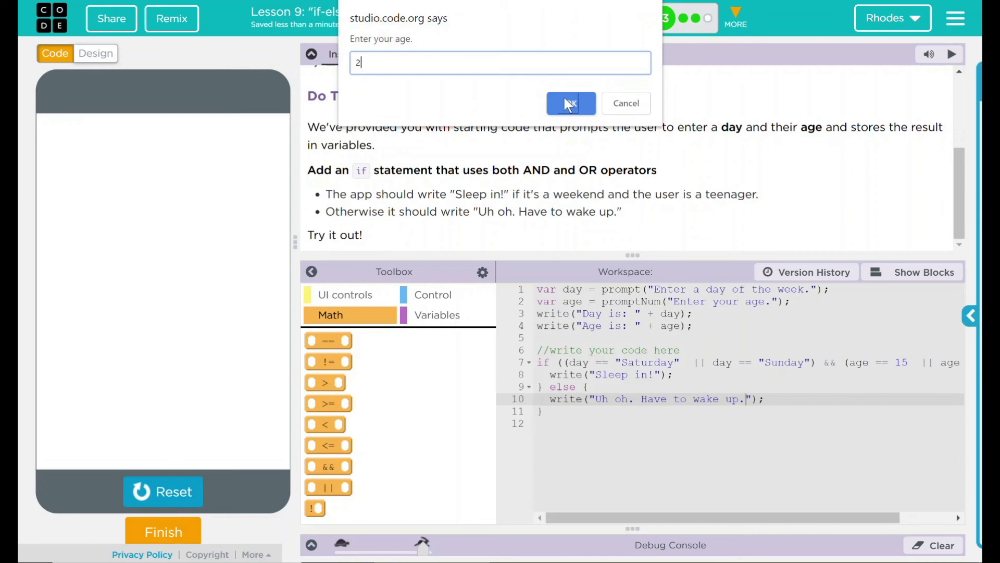
{"action": "type", "text": "3"}
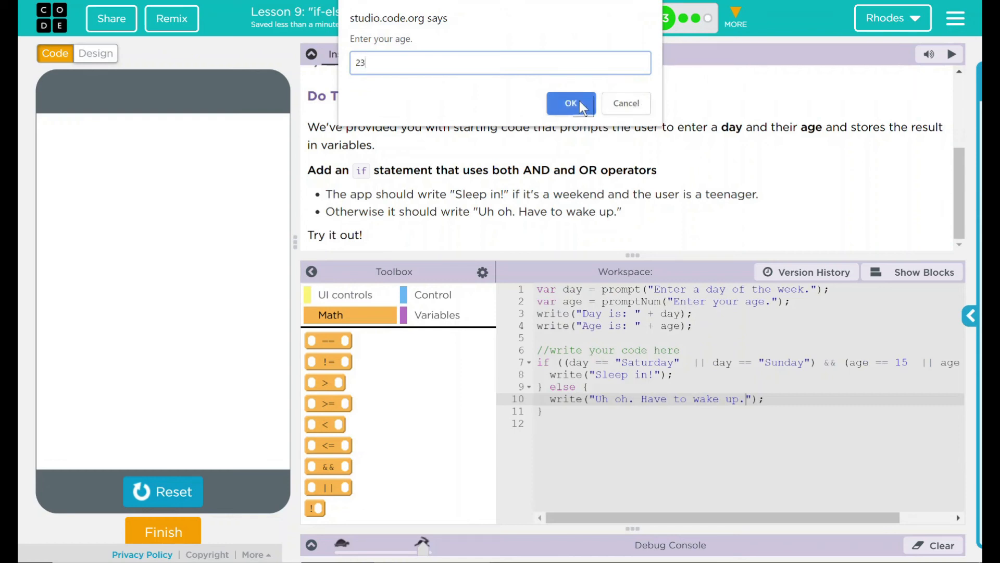
{"action": "left_click", "coordinate": [569, 103]}
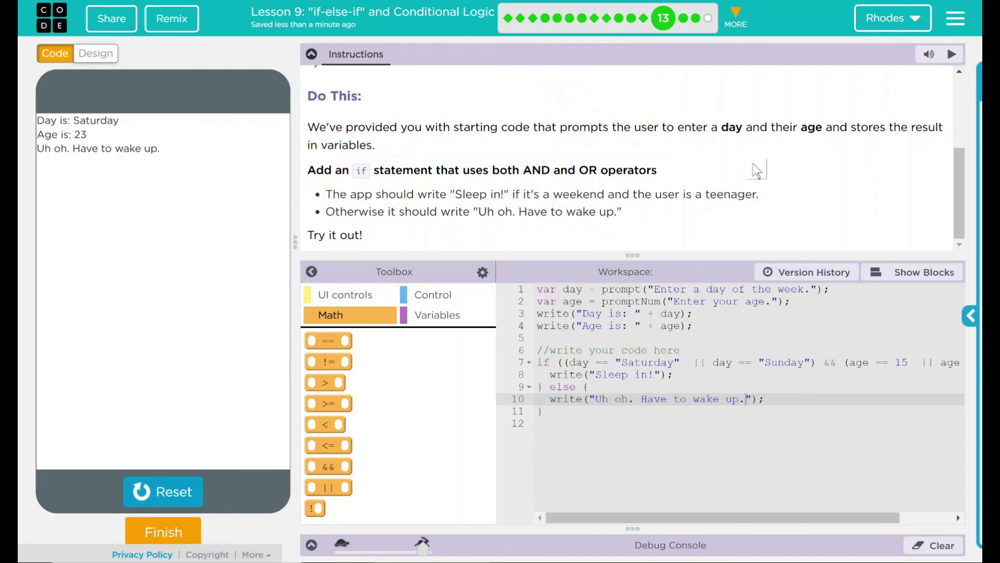
{"action": "mouse_move", "coordinate": [842, 176]}
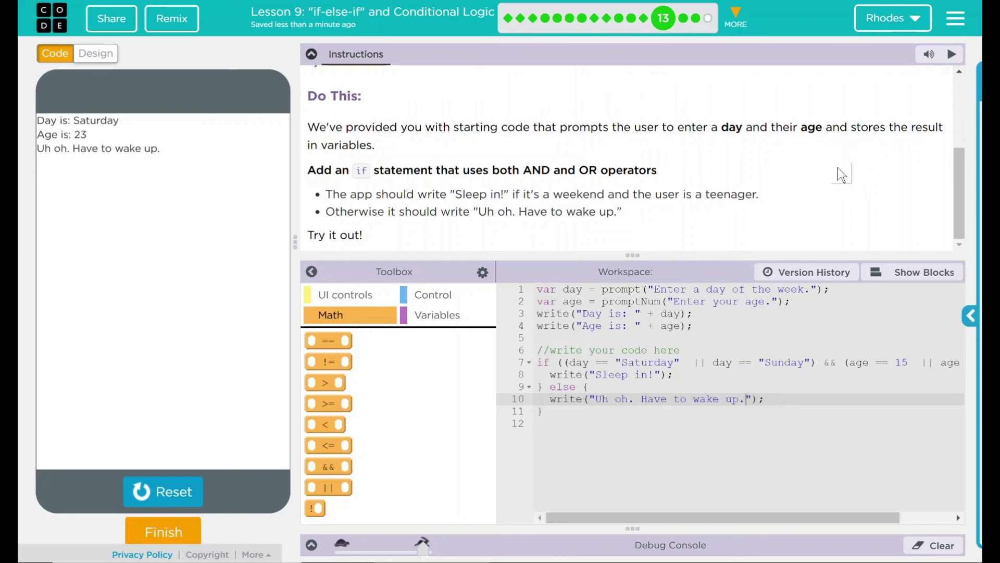
{"action": "mouse_move", "coordinate": [818, 185]}
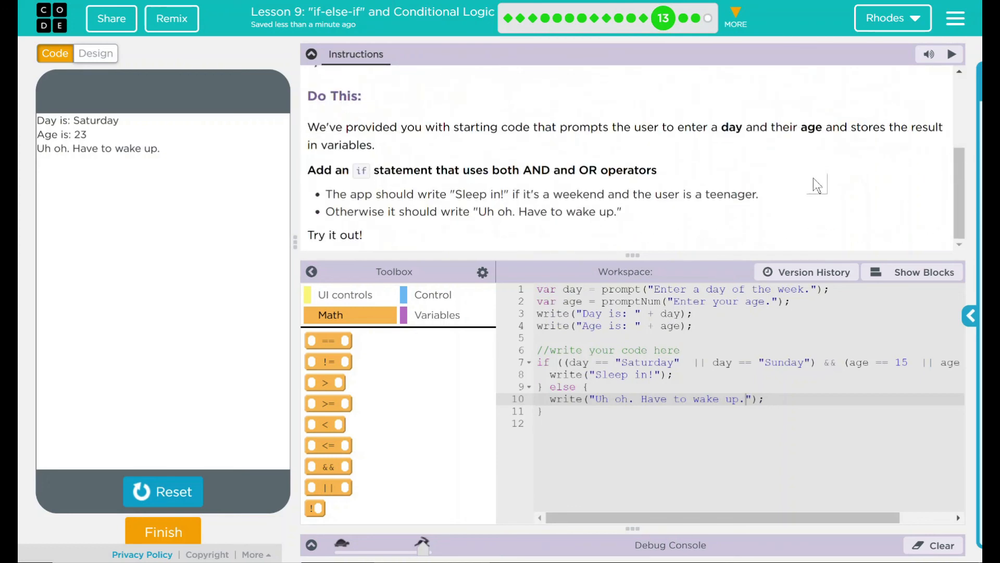
{"action": "mouse_move", "coordinate": [823, 179]}
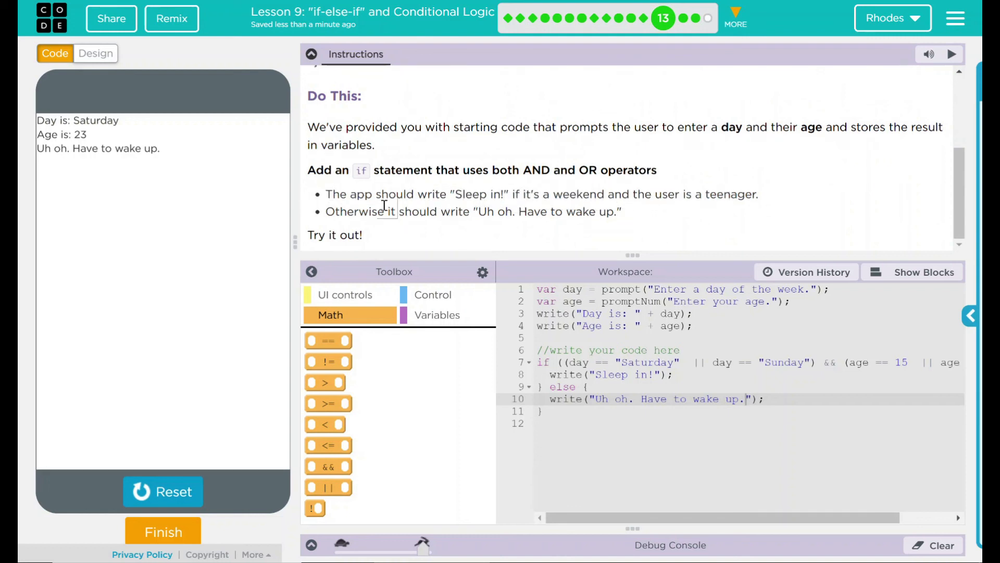
{"action": "mouse_move", "coordinate": [500, 214]}
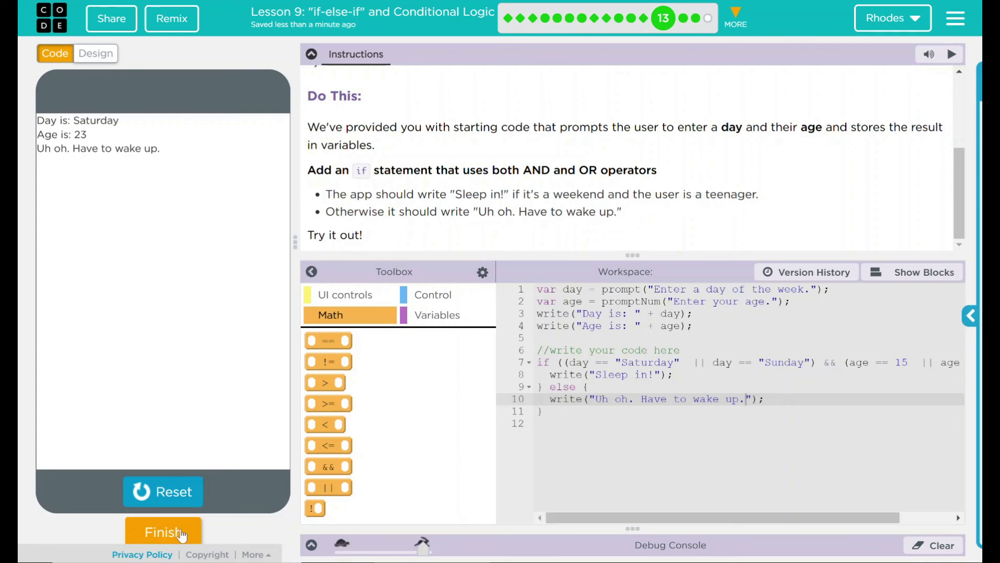
{"action": "left_click", "coordinate": [164, 532]}
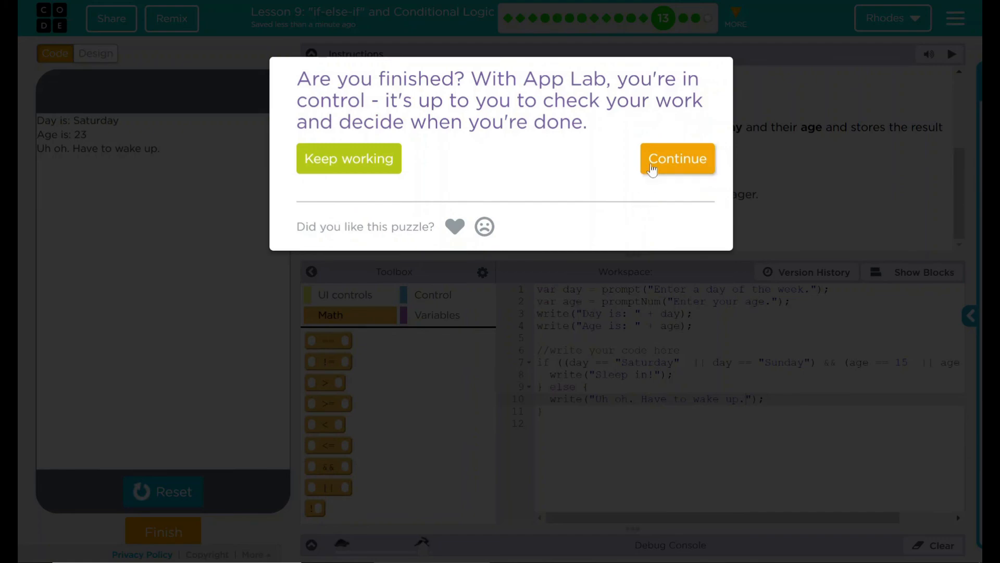
{"action": "left_click", "coordinate": [678, 158]}
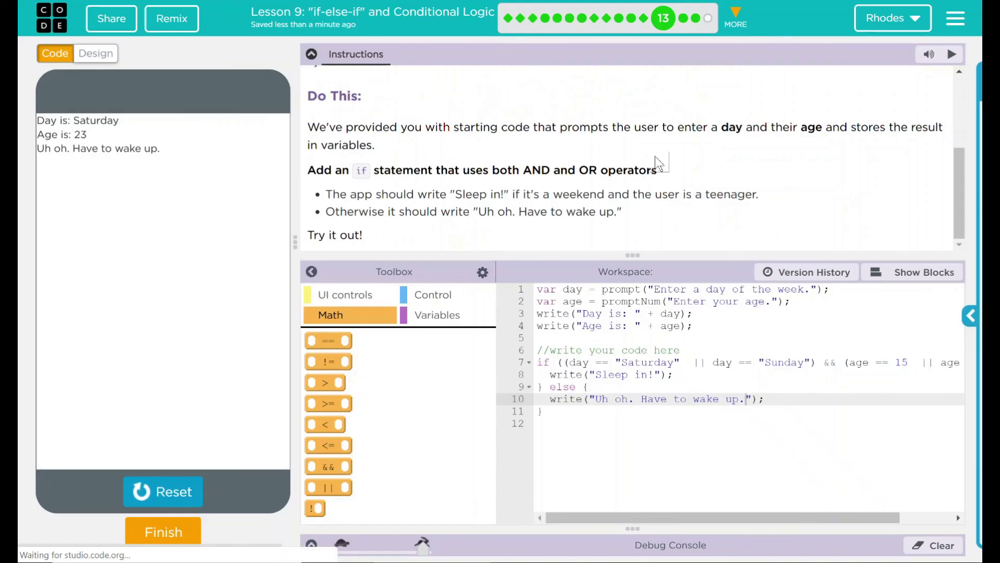